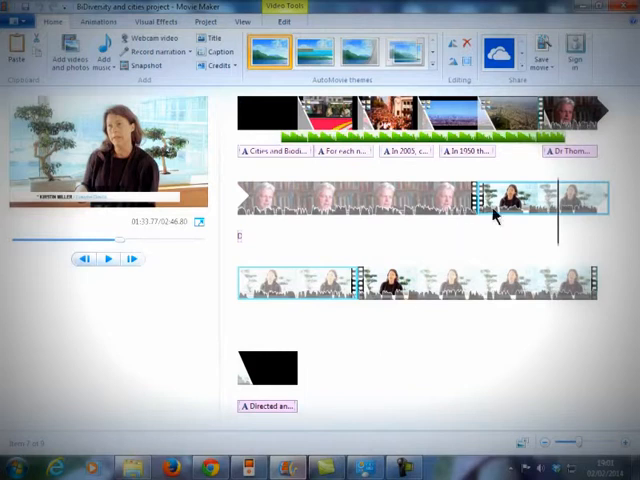
pyautogui.moveTo(492, 208)
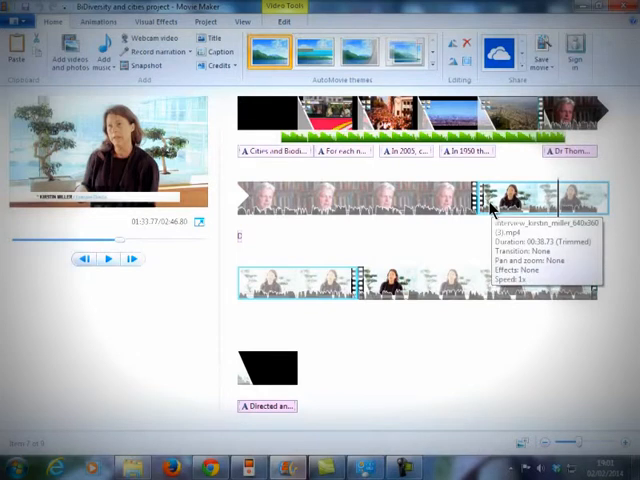
pyautogui.moveTo(558, 224)
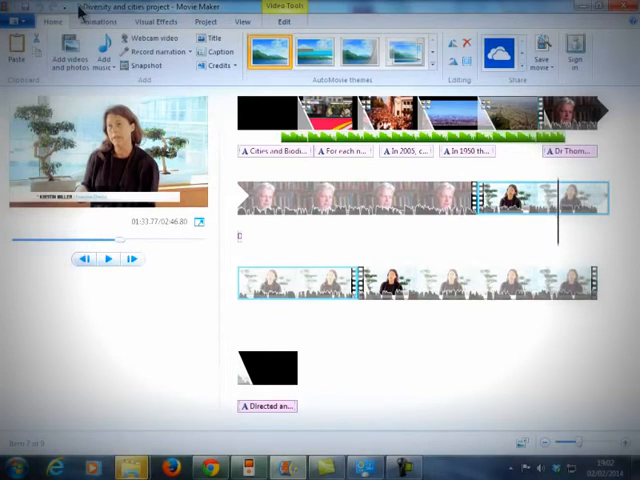
pyautogui.moveTo(510, 196)
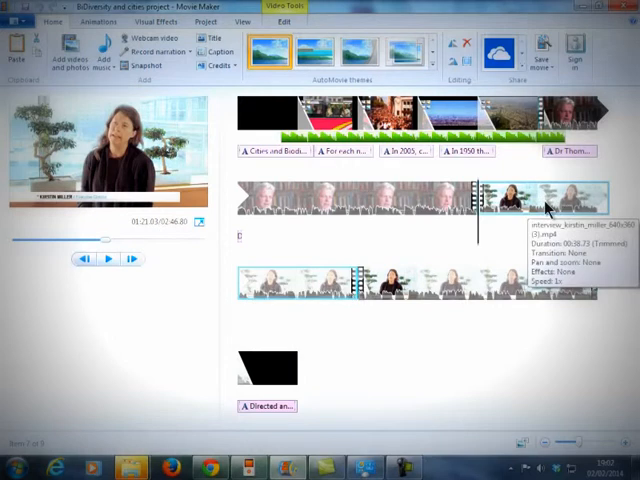
pyautogui.moveTo(520, 212)
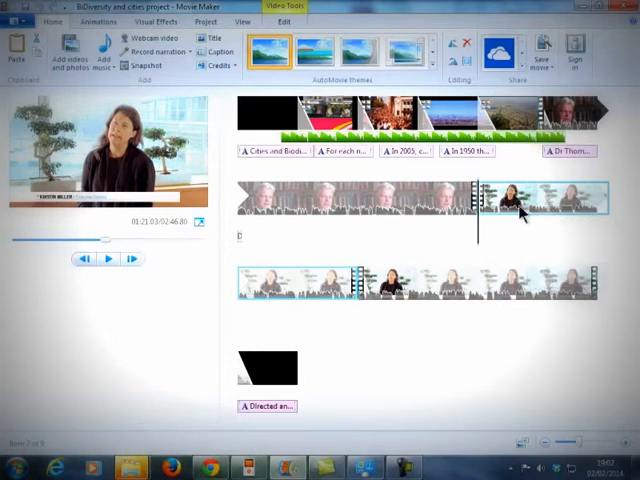
pyautogui.moveTo(522, 212)
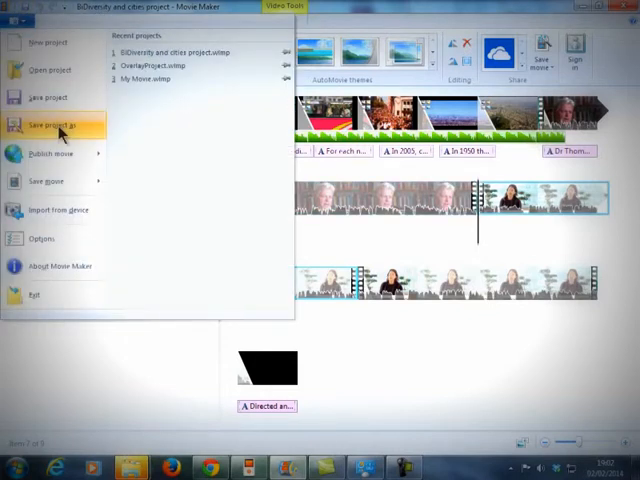
# Save the project as OverlayProject, replacing the existing file of that name.
pyautogui.click(56, 126)
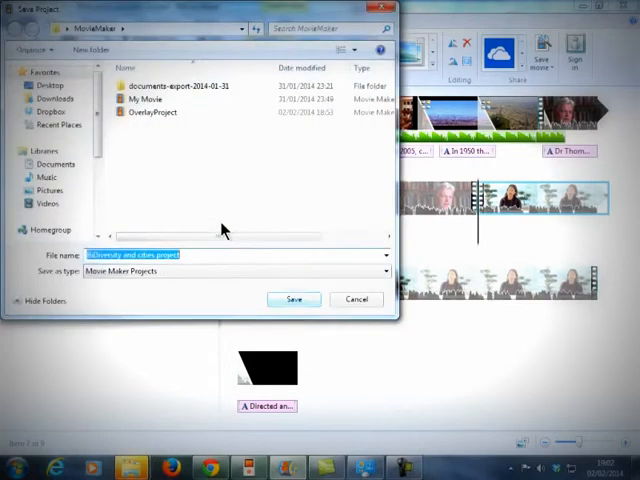
pyautogui.click(152, 112)
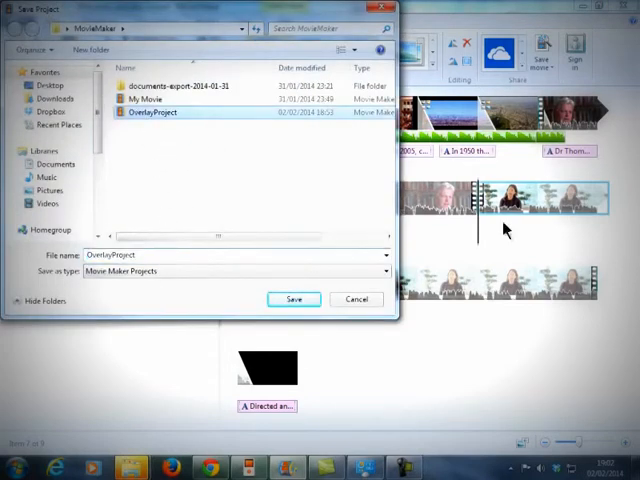
pyautogui.click(292, 300)
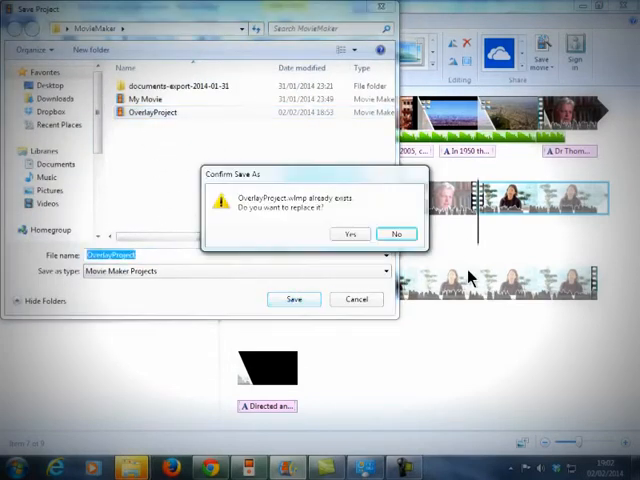
pyautogui.click(348, 232)
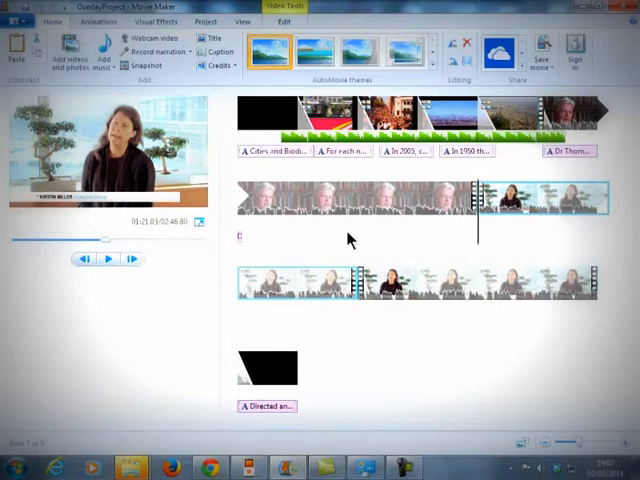
pyautogui.moveTo(270, 120)
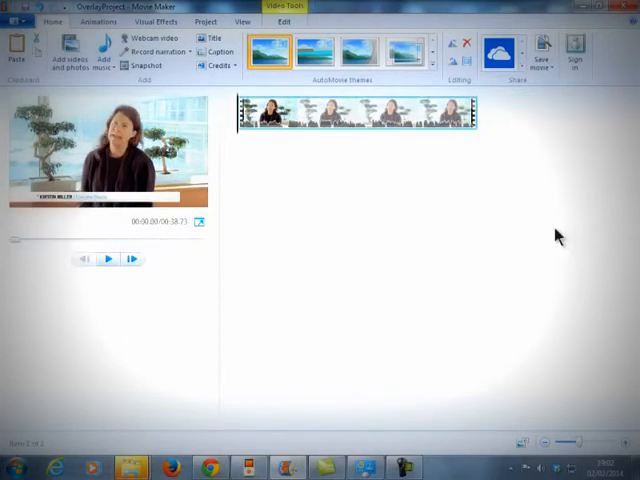
pyautogui.moveTo(302, 278)
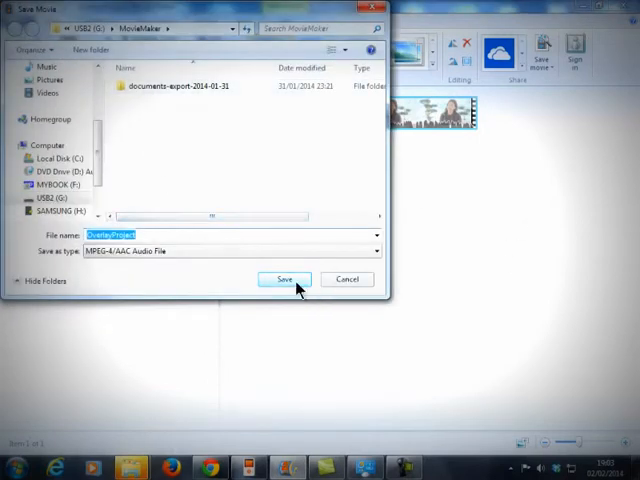
# Save the soundtrack as OverlayProject.m4a (MPEG-4/AAC) and dismiss the ready notice.
pyautogui.click(284, 280)
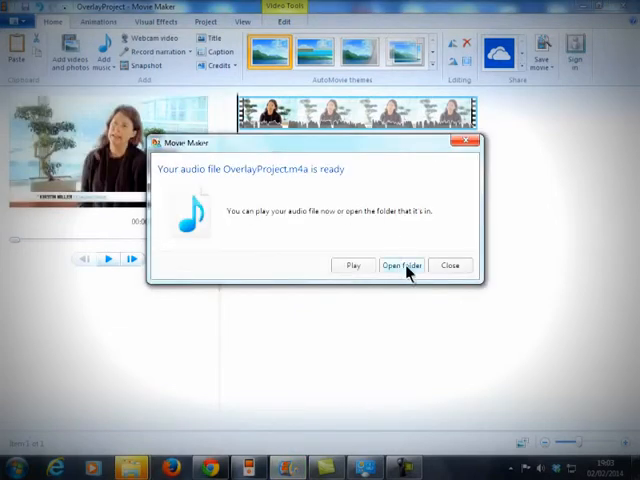
pyautogui.click(452, 264)
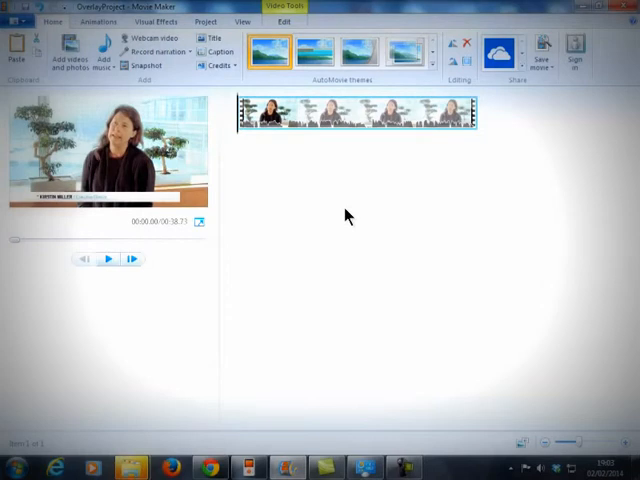
pyautogui.moveTo(100, 44)
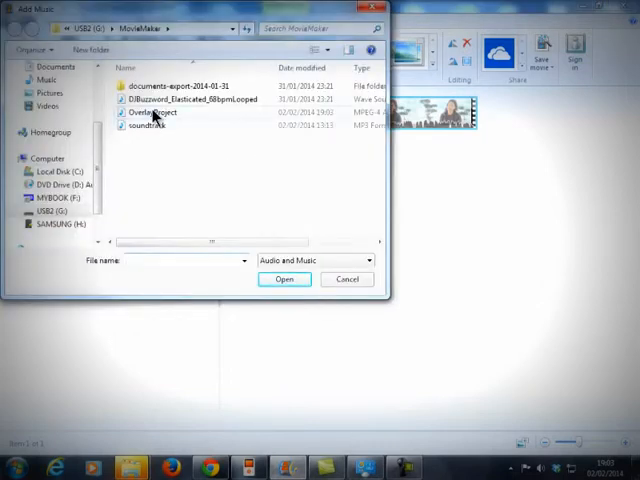
pyautogui.moveTo(144, 126)
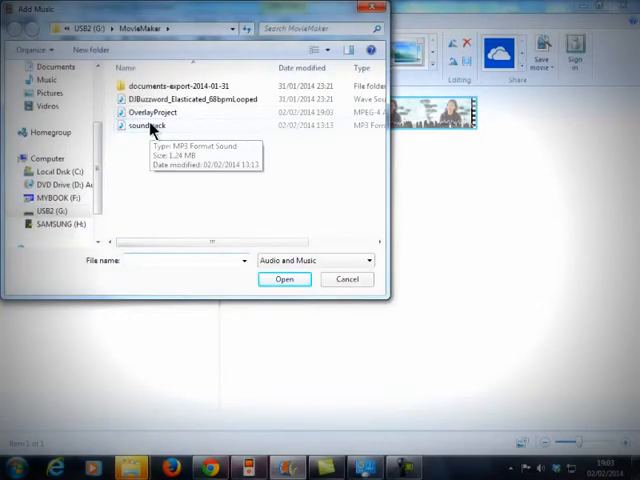
pyautogui.moveTo(152, 112)
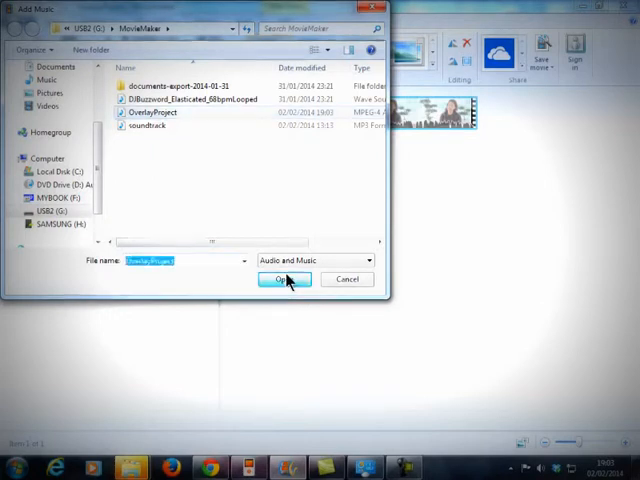
# Bring the OverlayProject audio into the project, then select the interview clip.
pyautogui.click(280, 280)
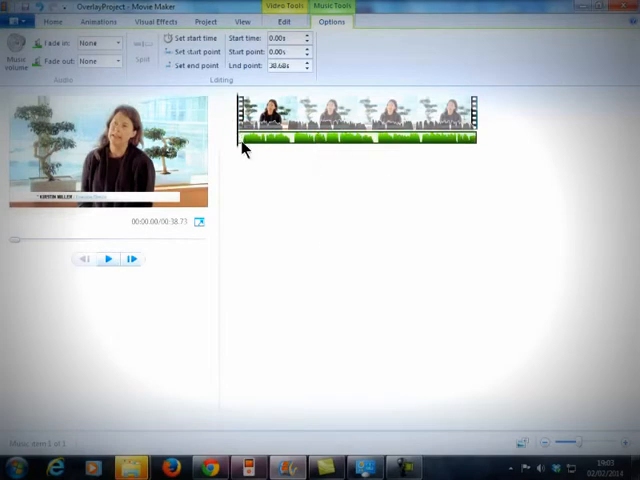
pyautogui.moveTo(244, 148)
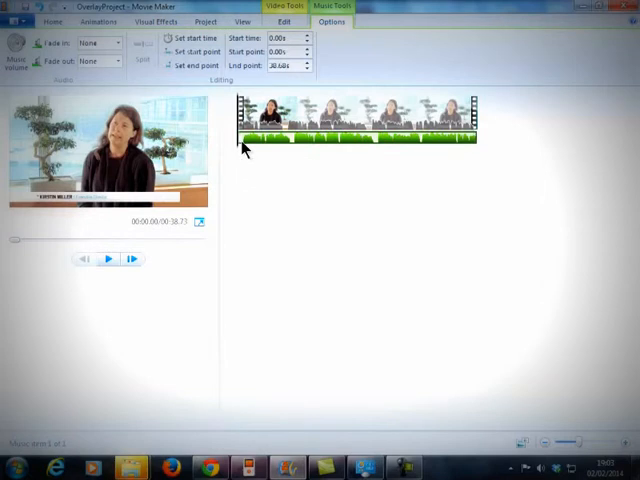
pyautogui.moveTo(340, 136)
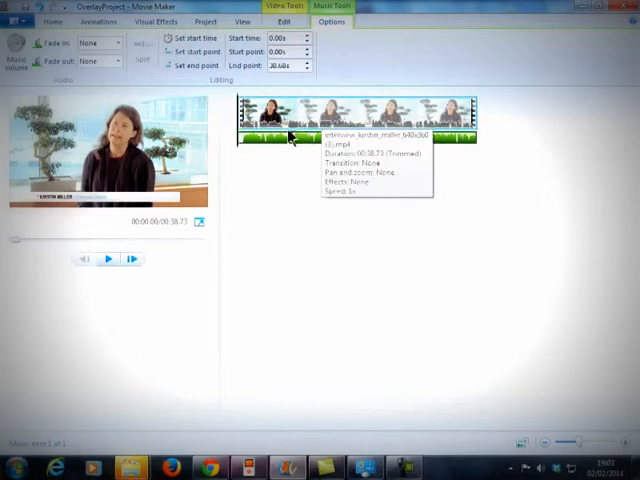
pyautogui.click(56, 20)
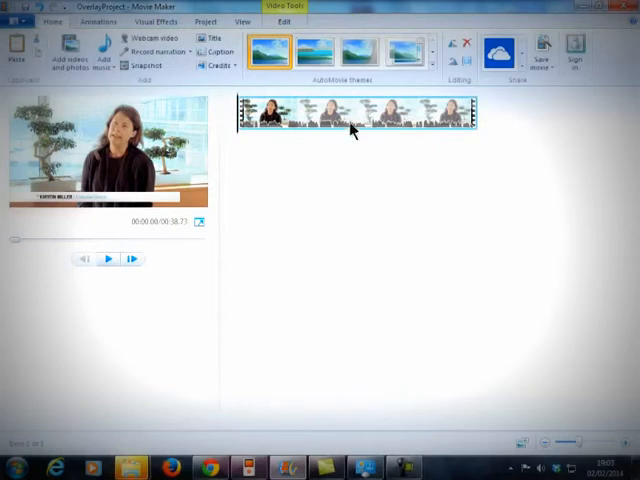
pyautogui.moveTo(284, 128)
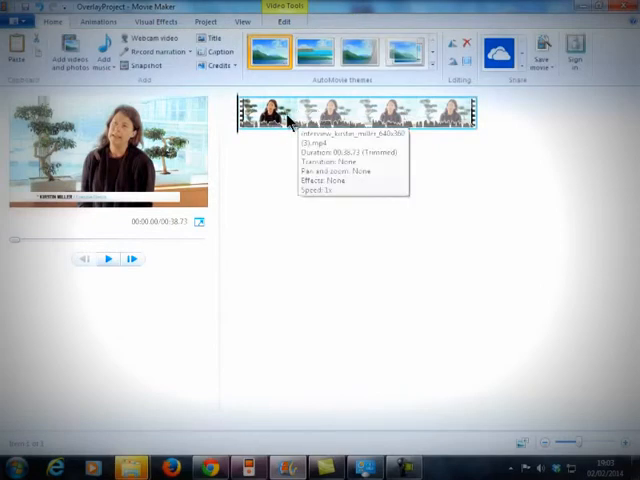
pyautogui.moveTo(292, 128)
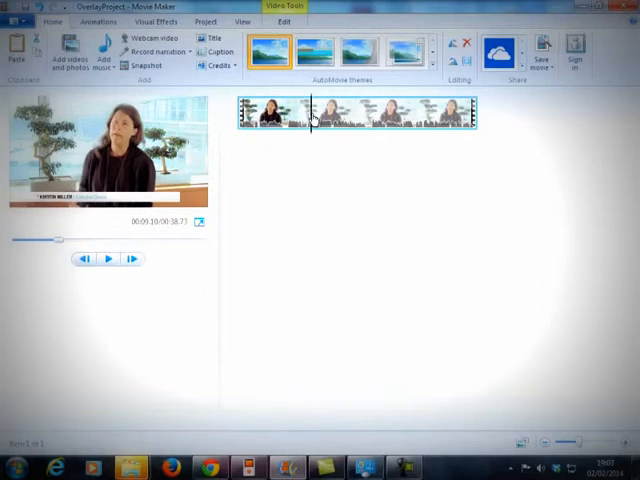
# Move the playhead partway into the interview to the intended cut position.
pyautogui.click(108, 258)
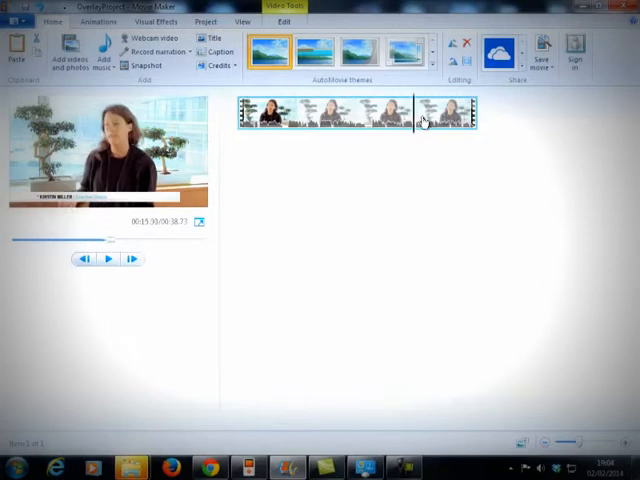
pyautogui.click(348, 118)
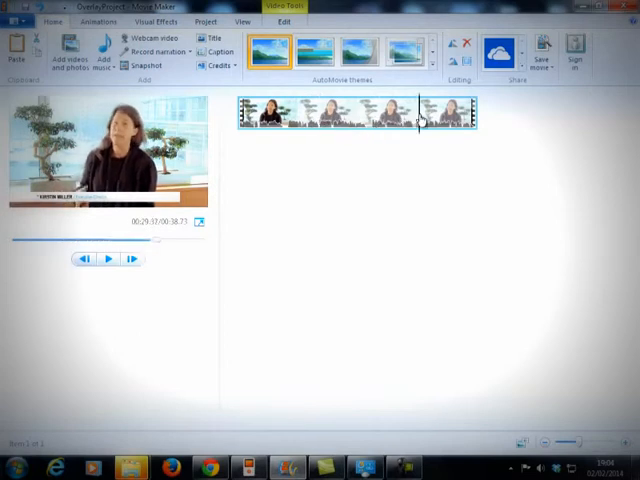
pyautogui.click(320, 112)
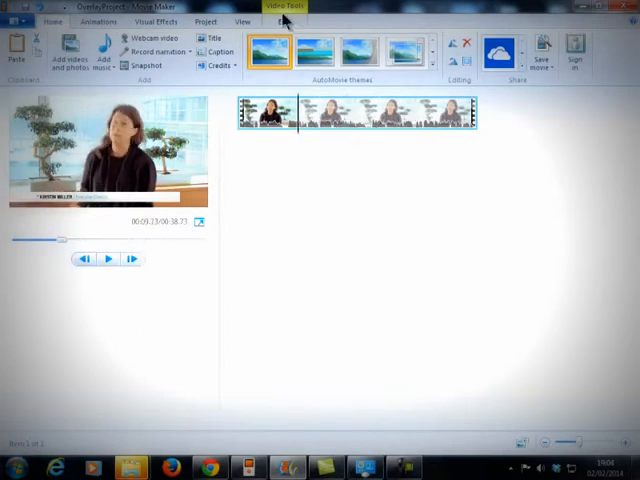
# Split the interview clip at the playhead and move on to the next cut point.
pyautogui.click(280, 8)
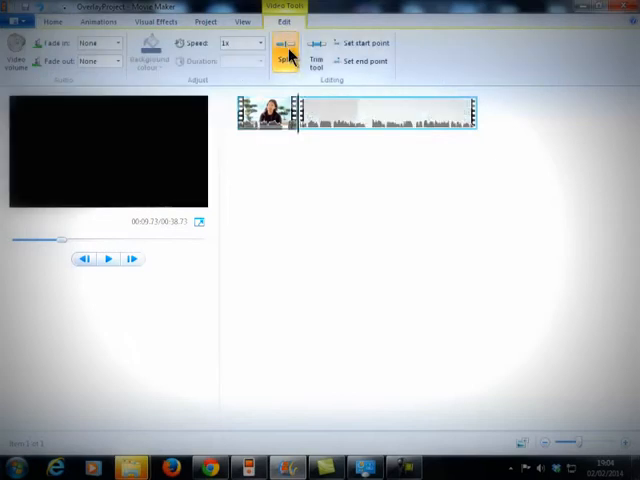
pyautogui.click(284, 48)
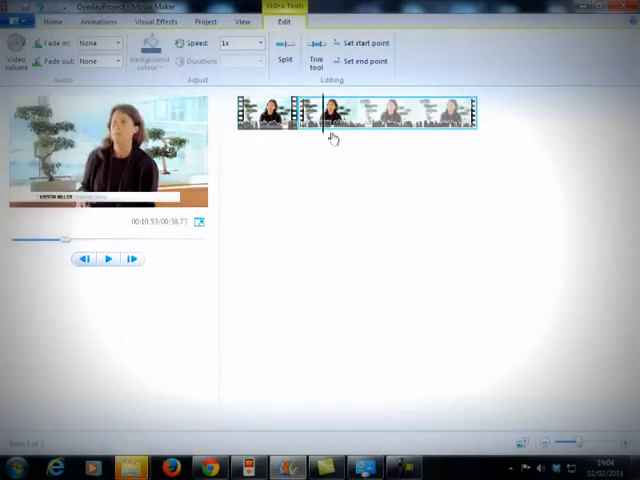
pyautogui.click(416, 118)
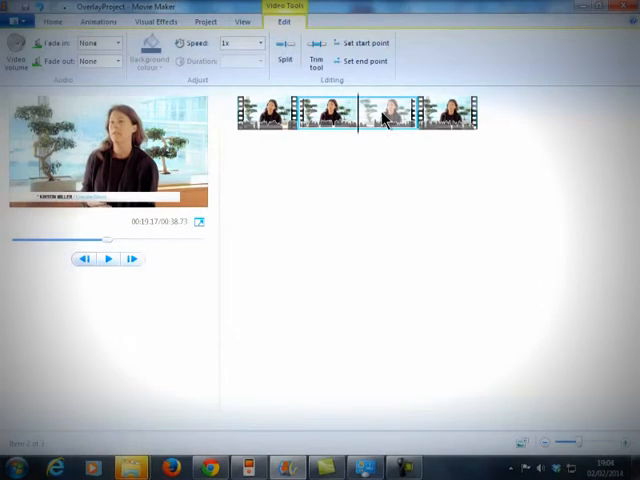
pyautogui.moveTo(376, 116)
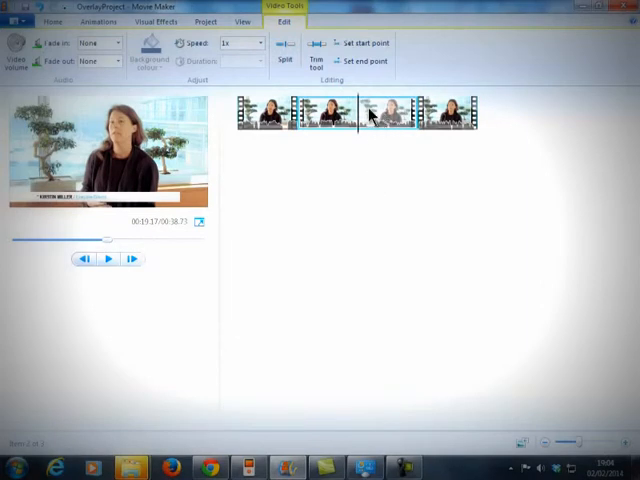
pyautogui.moveTo(378, 116)
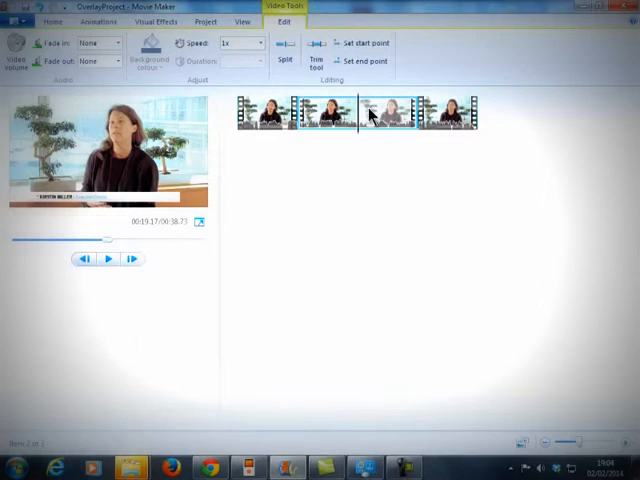
pyautogui.moveTo(18, 22)
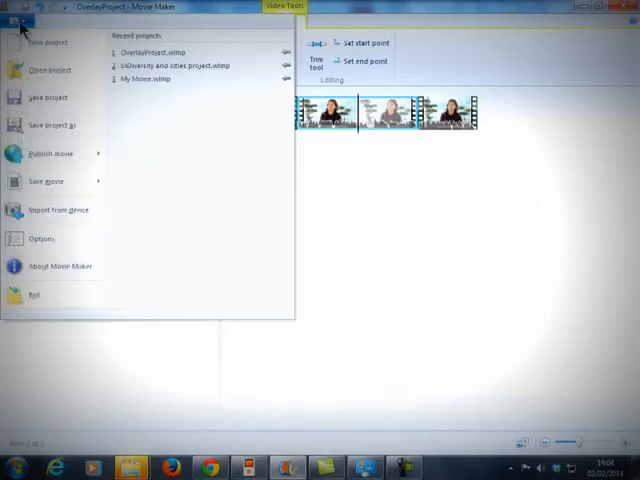
pyautogui.moveTo(378, 212)
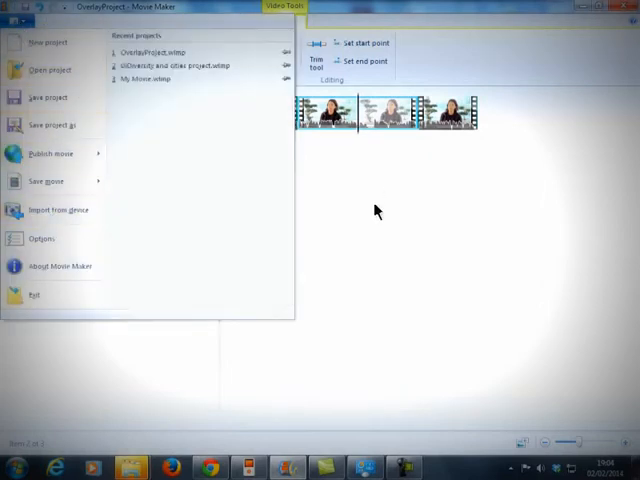
# Add the soundtrack file as a music track under the split clips and play the result.
pyautogui.click(48, 20)
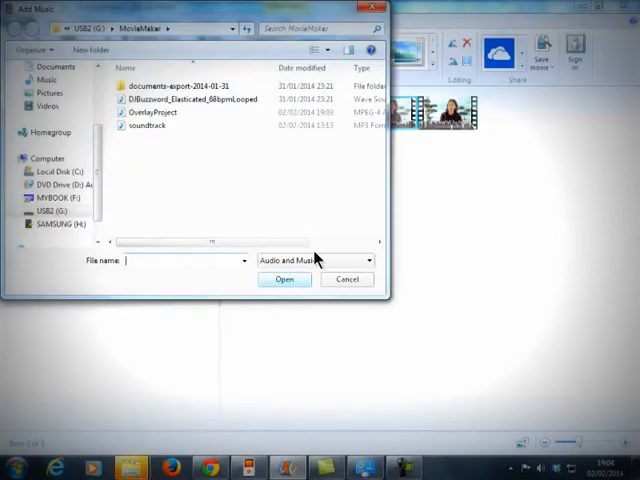
pyautogui.click(156, 112)
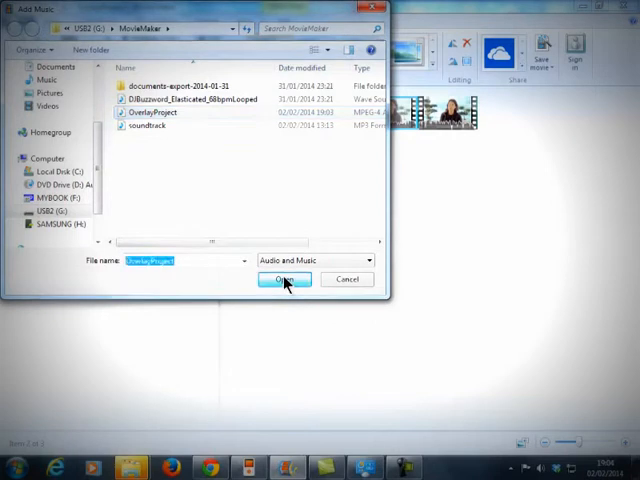
pyautogui.click(284, 280)
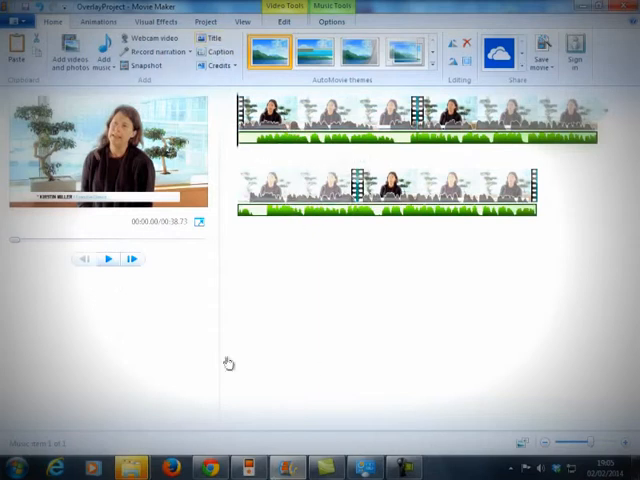
pyautogui.click(106, 260)
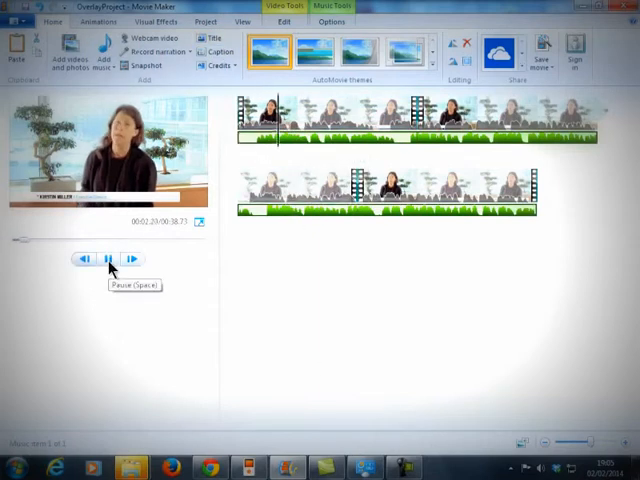
pyautogui.click(104, 260)
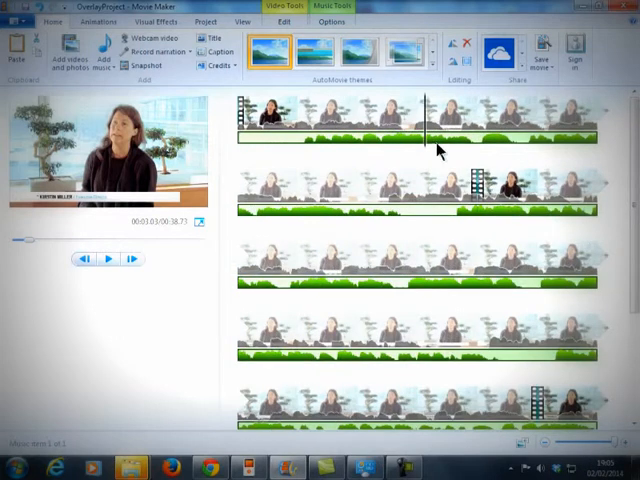
# Set the music track's start point at the chosen timeline position and play back to check alignment.
pyautogui.click(304, 126)
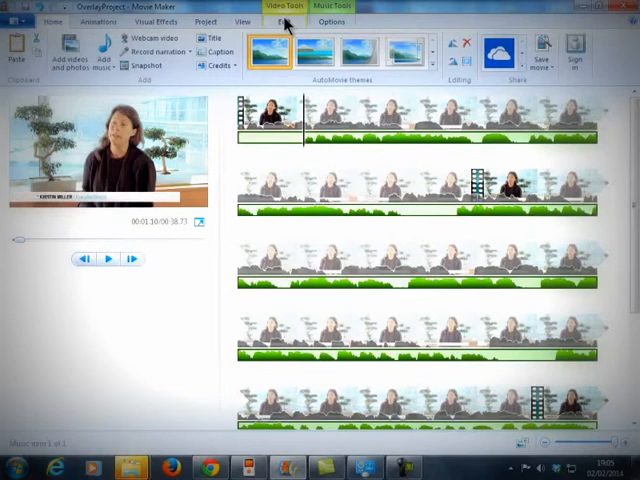
pyautogui.click(280, 20)
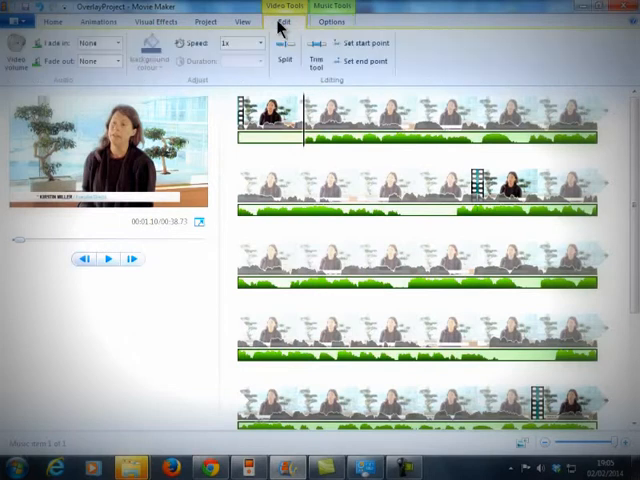
pyautogui.click(332, 20)
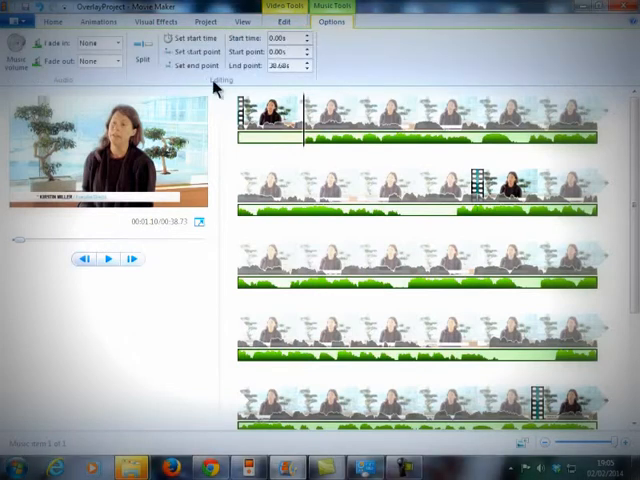
pyautogui.moveTo(188, 52)
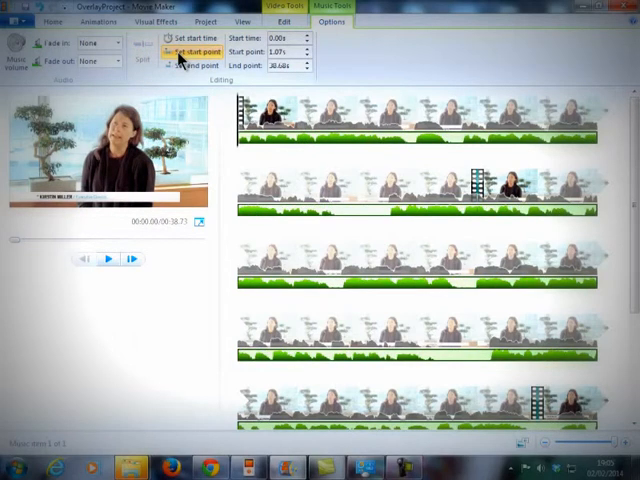
pyautogui.moveTo(196, 232)
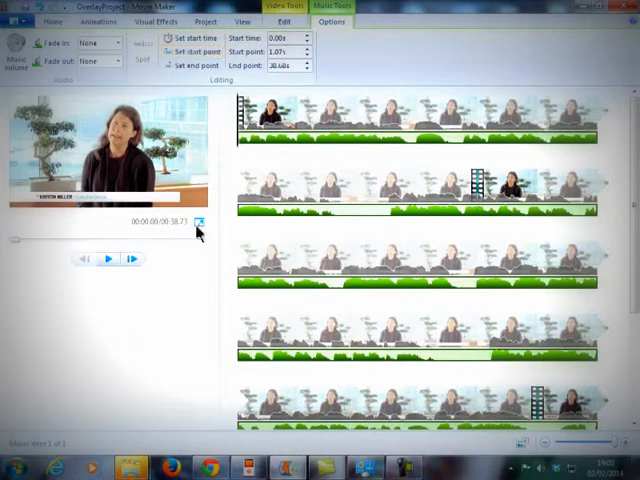
pyautogui.click(108, 260)
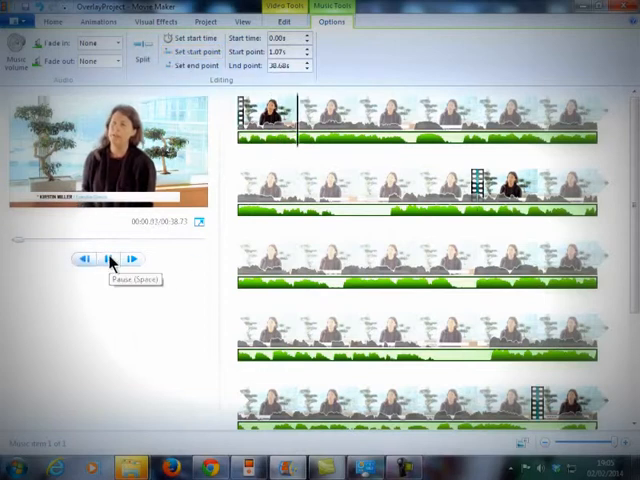
pyautogui.click(108, 260)
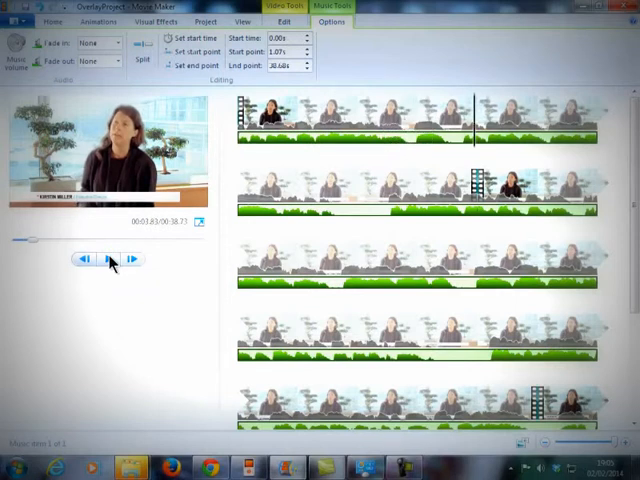
pyautogui.moveTo(330, 28)
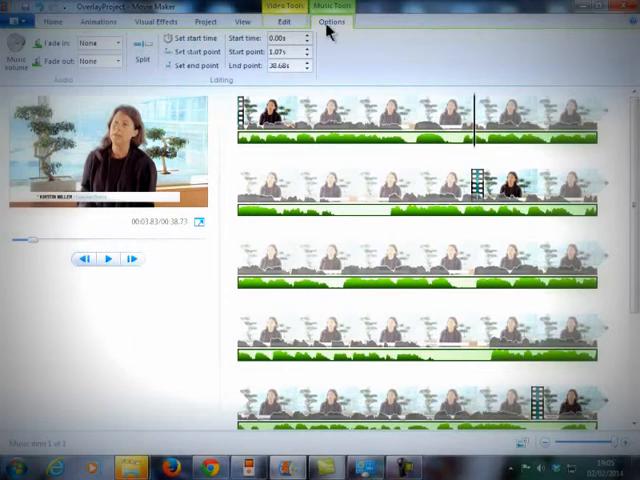
pyautogui.scroll(3)
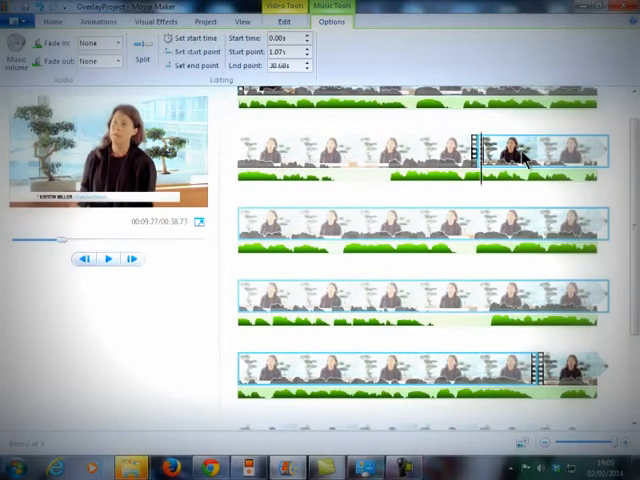
pyautogui.scroll(-3)
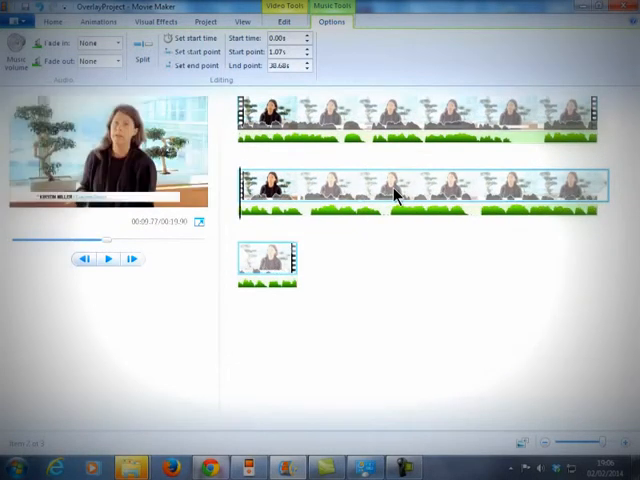
pyautogui.moveTo(470, 464)
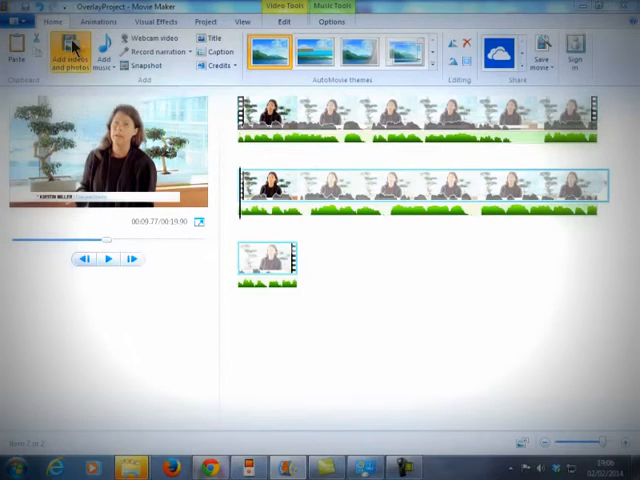
# Insert cityPark_greyglass and another selected photo into the project.
pyautogui.click(64, 48)
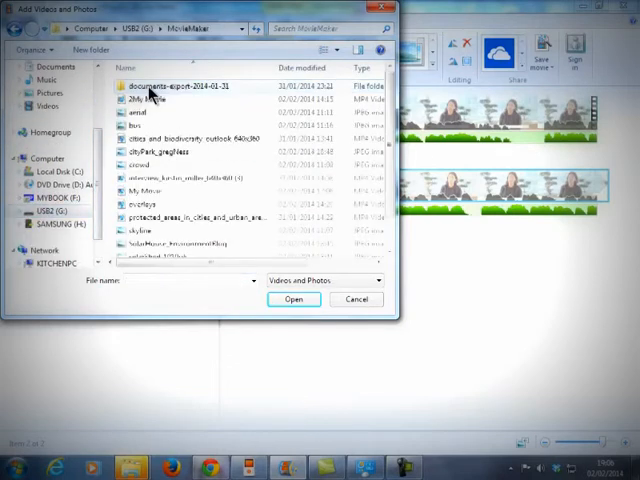
pyautogui.scroll(-3)
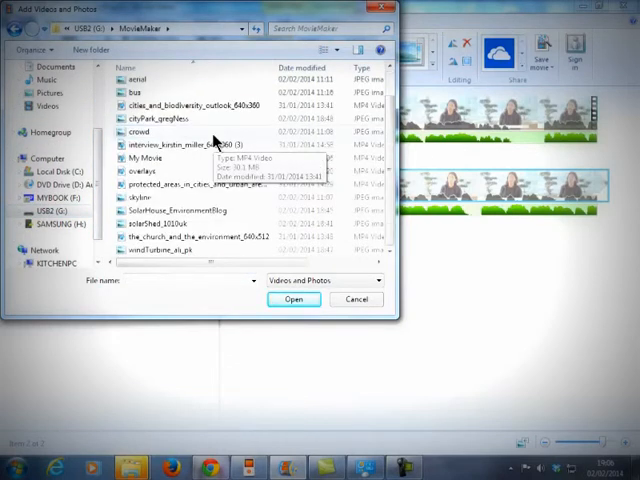
pyautogui.moveTo(186, 140)
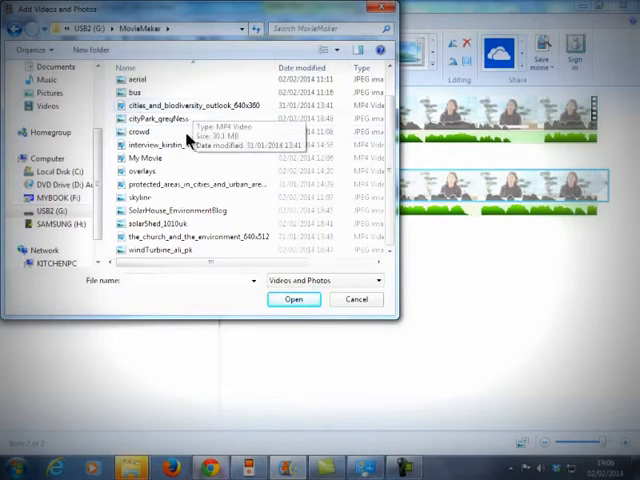
pyautogui.click(156, 118)
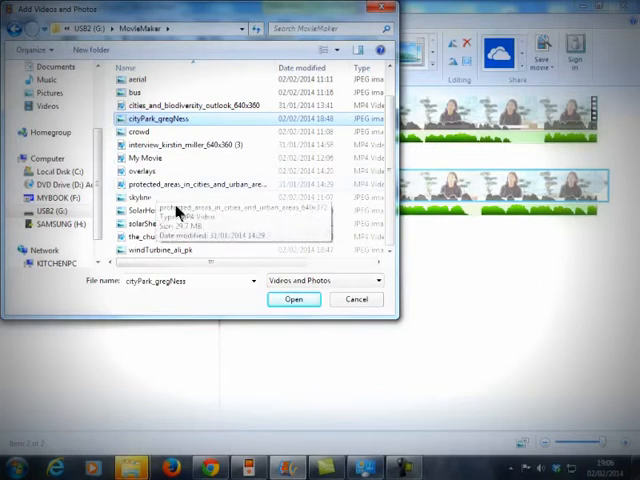
pyautogui.click(176, 210)
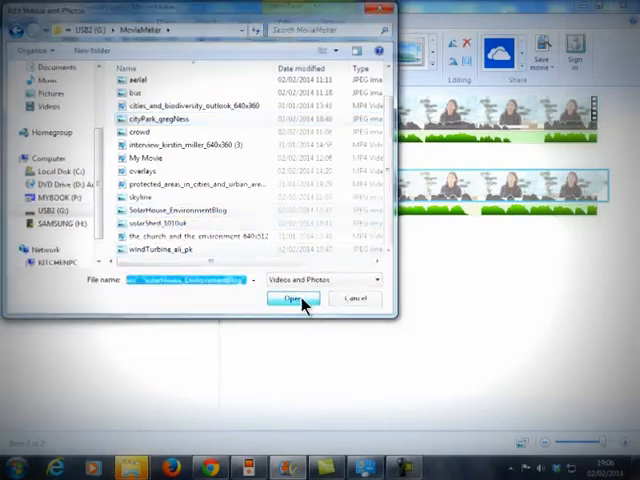
pyautogui.click(292, 300)
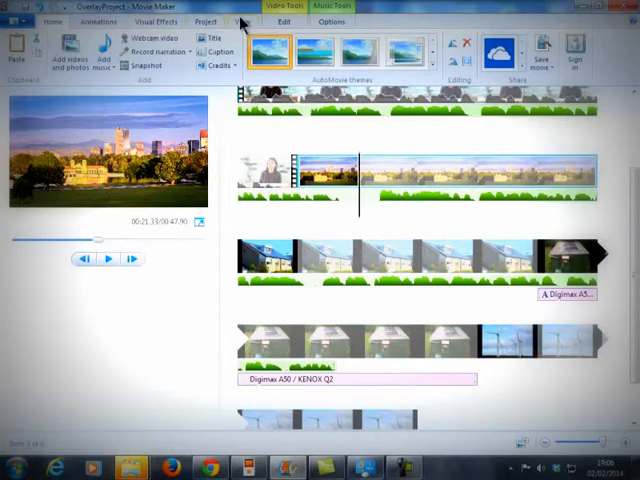
# Set the first photo's on-screen duration, then select the next inserted photo.
pyautogui.click(284, 20)
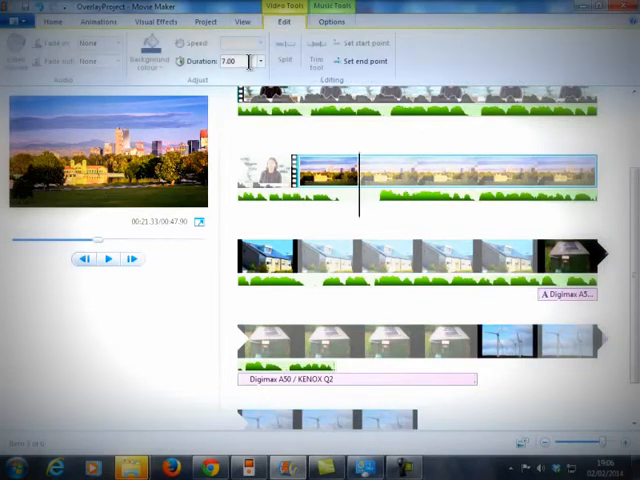
pyautogui.moveTo(230, 60)
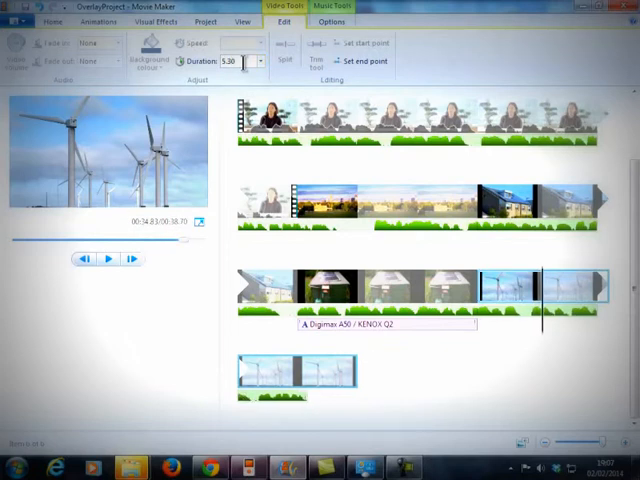
pyautogui.click(384, 324)
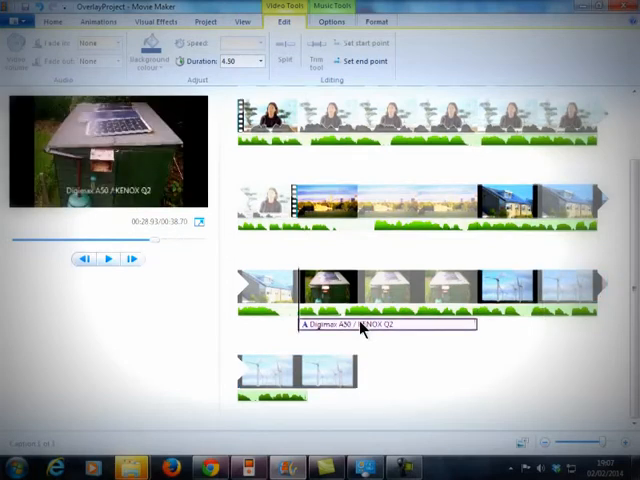
pyautogui.scroll(3)
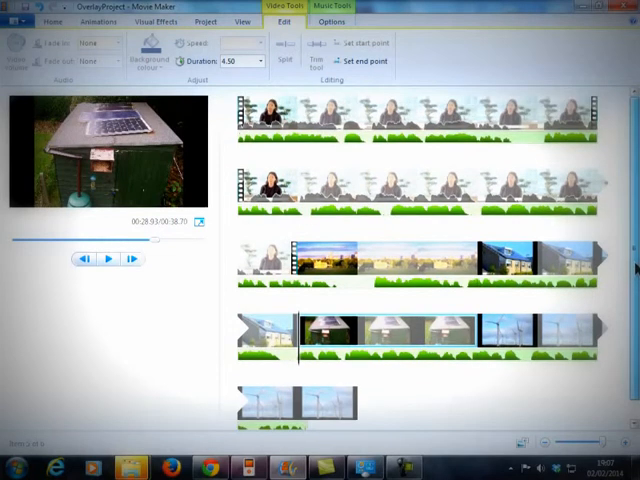
pyautogui.click(270, 184)
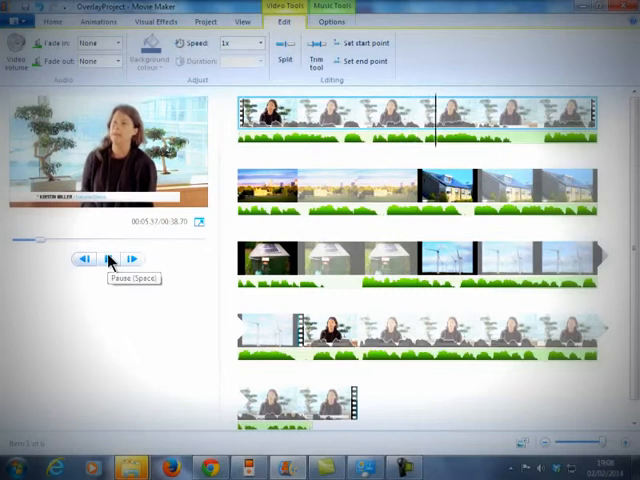
pyautogui.click(110, 260)
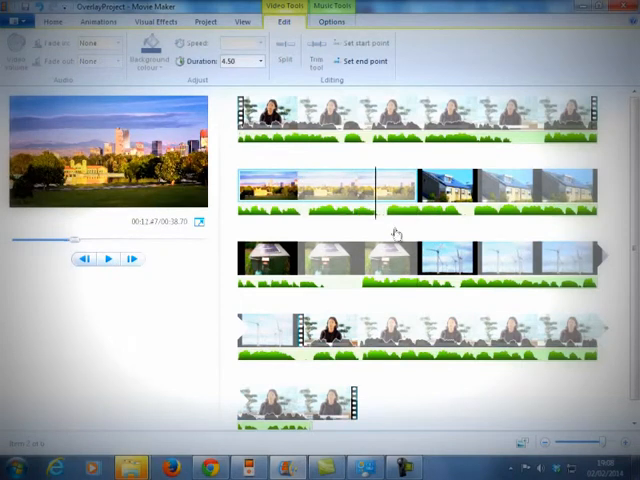
# Trim an interview clip at the current position and select the later clips for trimming.
pyautogui.click(264, 336)
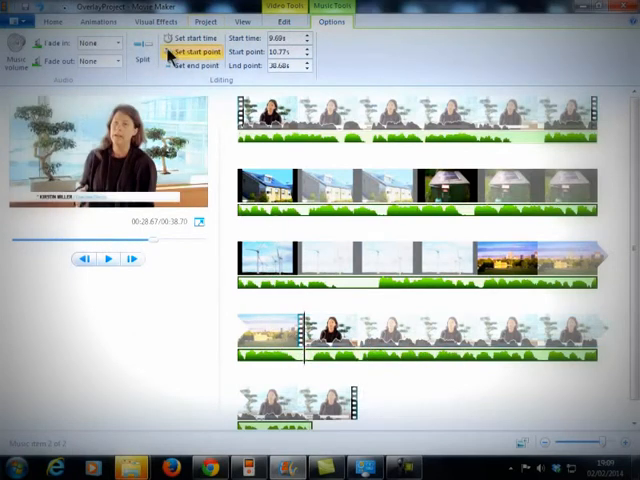
pyautogui.click(192, 52)
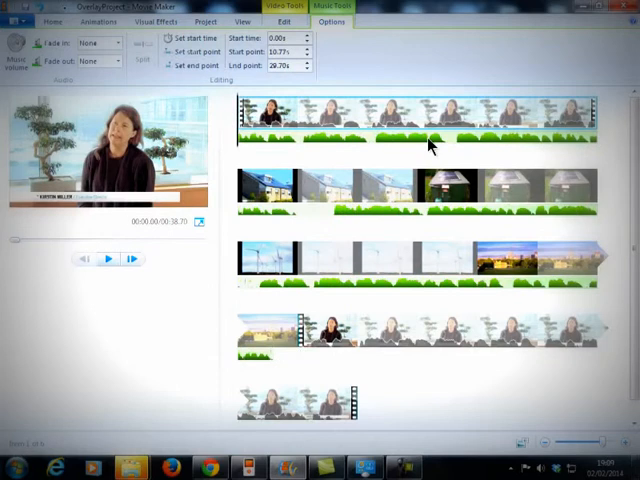
pyautogui.moveTo(430, 170)
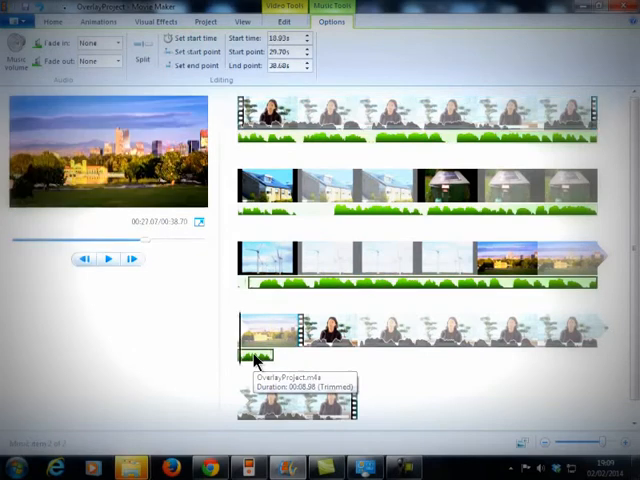
pyautogui.click(52, 20)
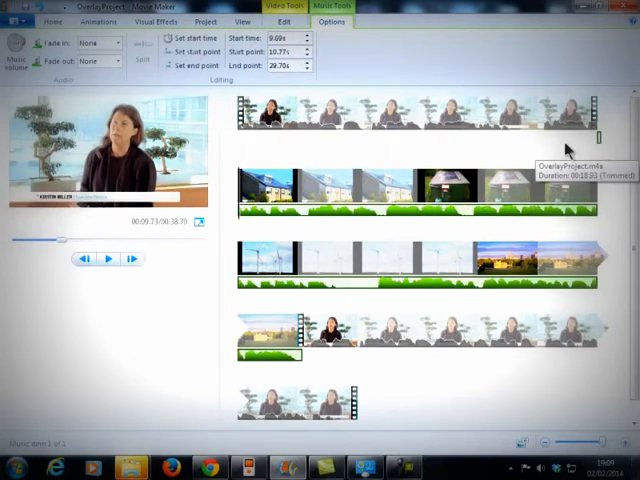
pyautogui.moveTo(300, 226)
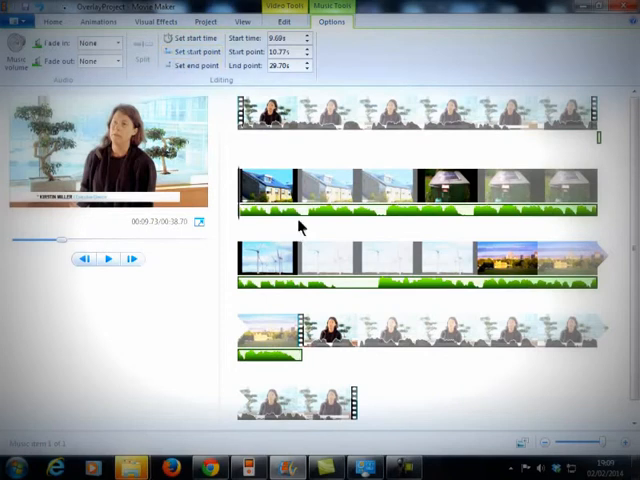
pyautogui.click(544, 130)
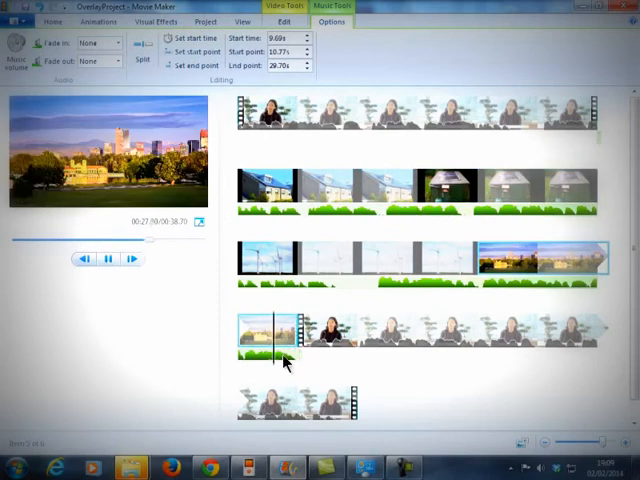
pyautogui.click(52, 22)
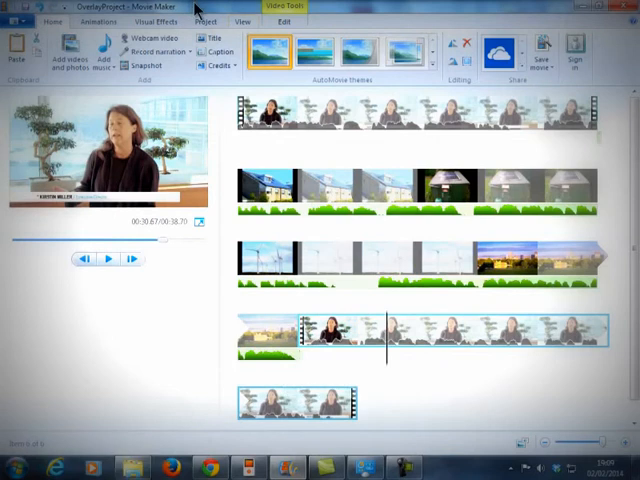
pyautogui.moveTo(474, 424)
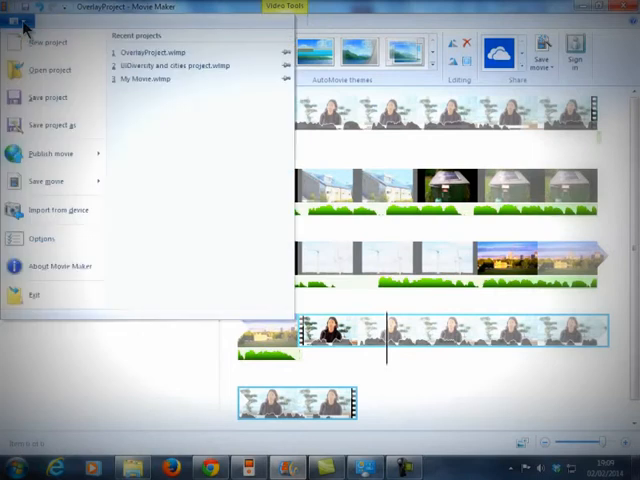
# Export the edited overlay project as an MPEG-4/H.264 movie file under the chosen name.
pyautogui.click(46, 180)
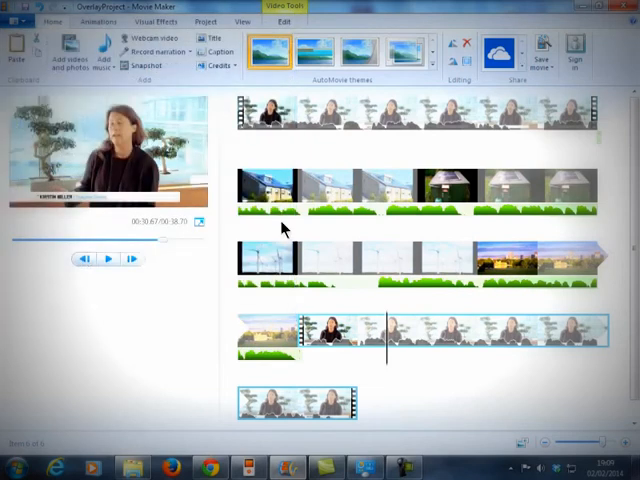
pyautogui.click(540, 48)
pyautogui.write('overLayD')
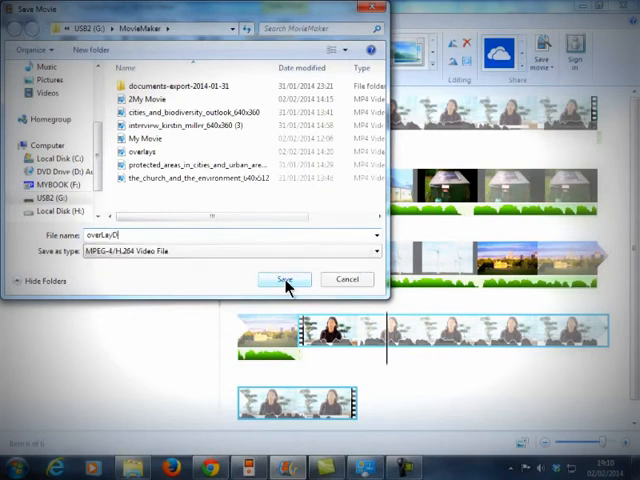
pyautogui.click(284, 280)
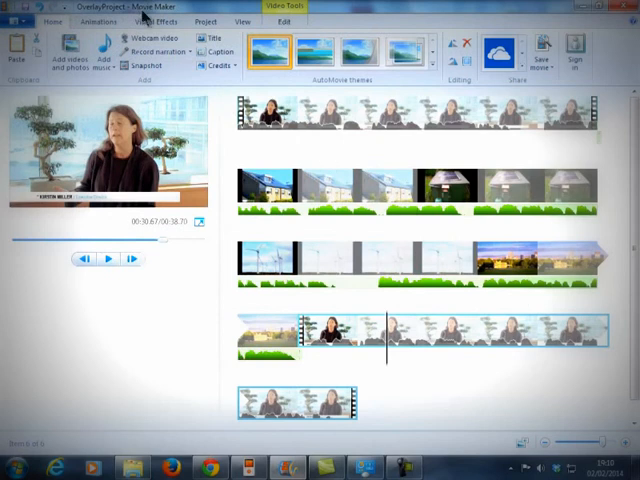
pyautogui.click(538, 48)
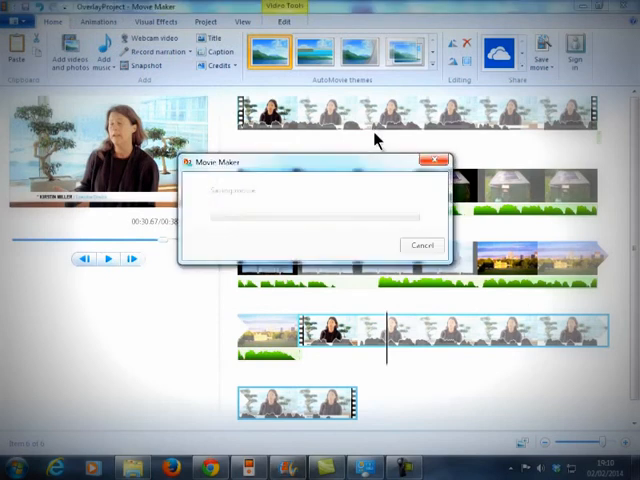